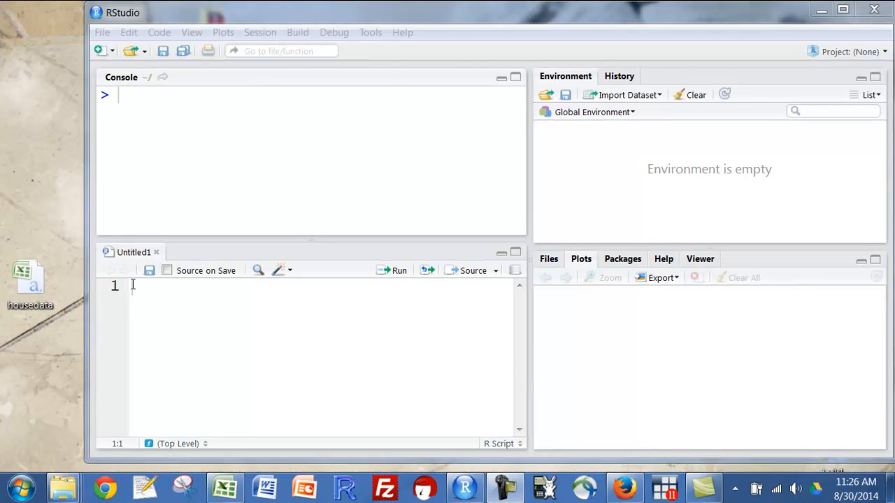
Step: Write read.csv("") on line 1 of the script with empty quotes awaiting a file path
{"action": "type", "text": "r"}
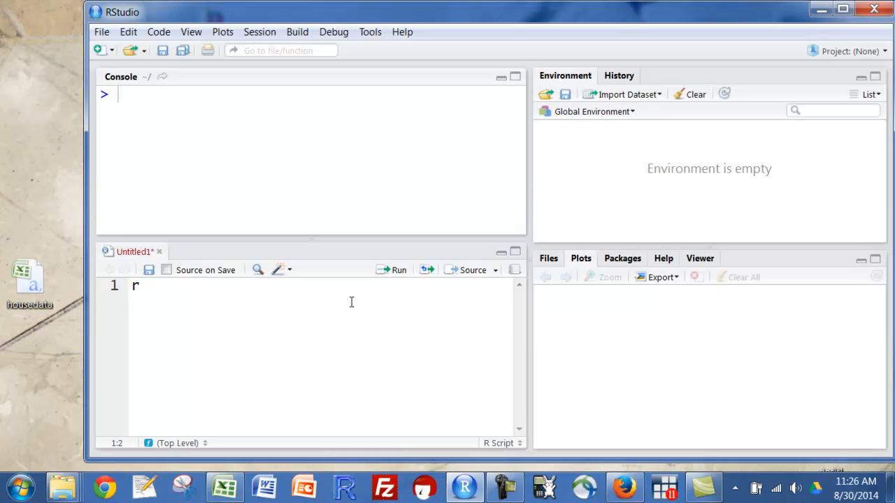
{"action": "type", "text": "ead."}
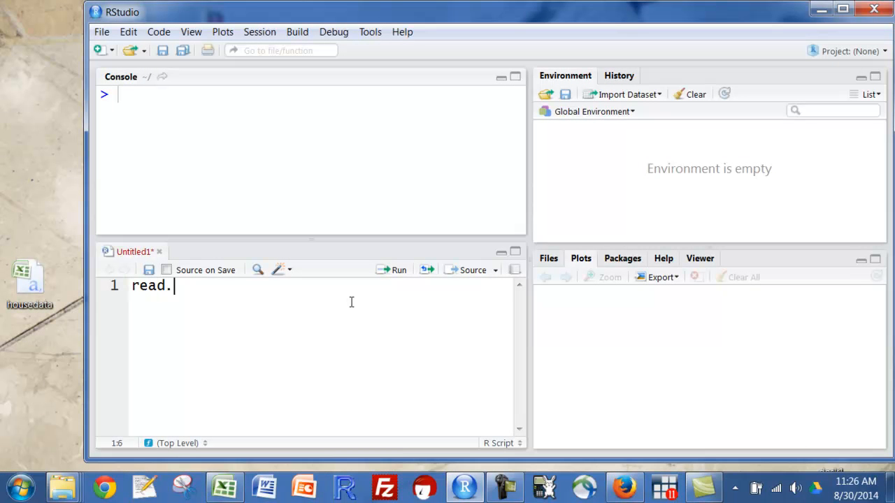
{"action": "type", "text": "csv"}
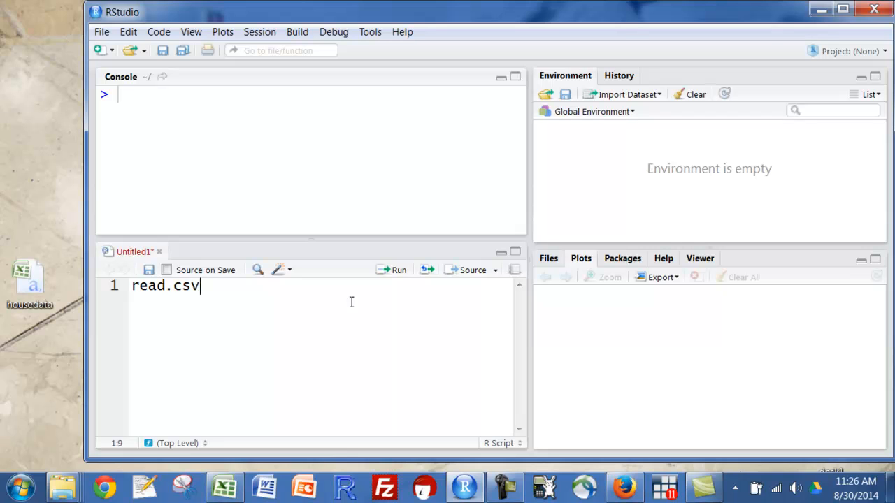
{"action": "type", "text": "()"}
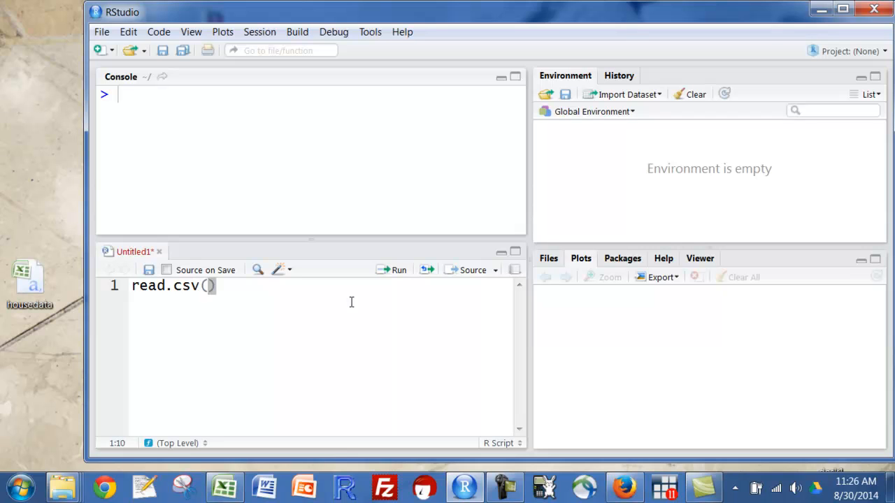
{"action": "type", "text": "\"\""}
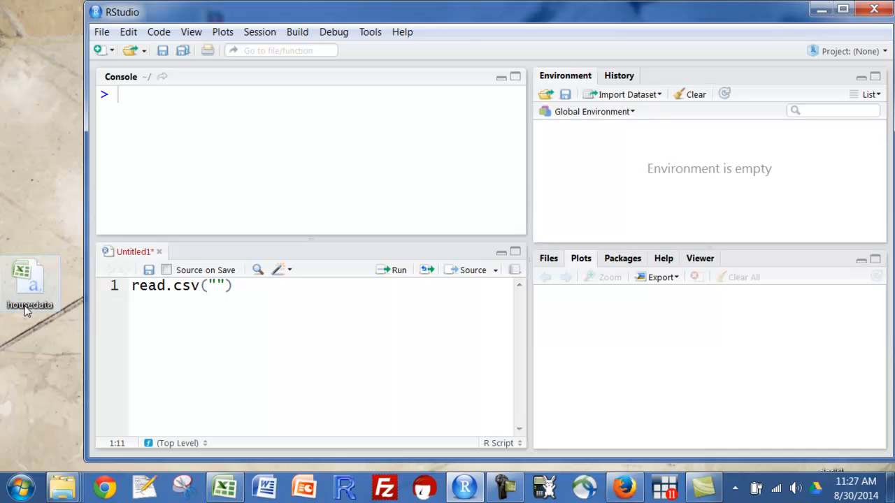
Step: Show the full desktop path of housedata.csv in its file properties for copying
{"action": "right_click", "coordinate": [29, 283]}
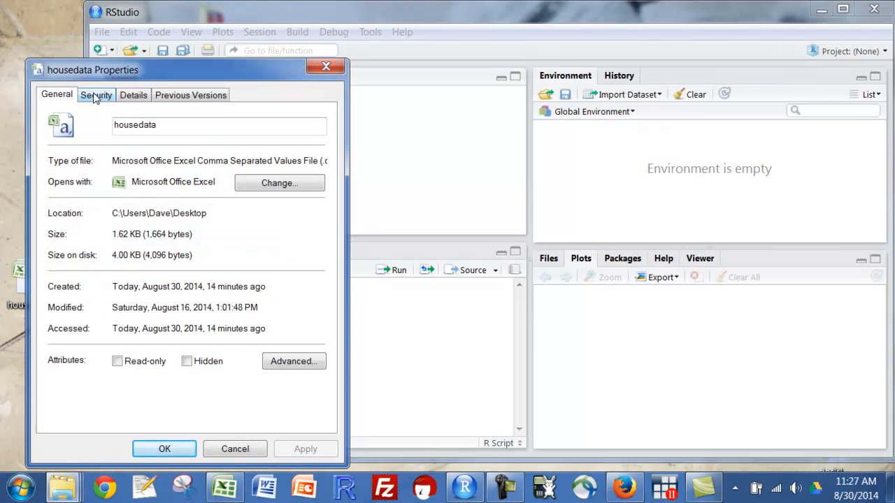
{"action": "left_click", "coordinate": [96, 94]}
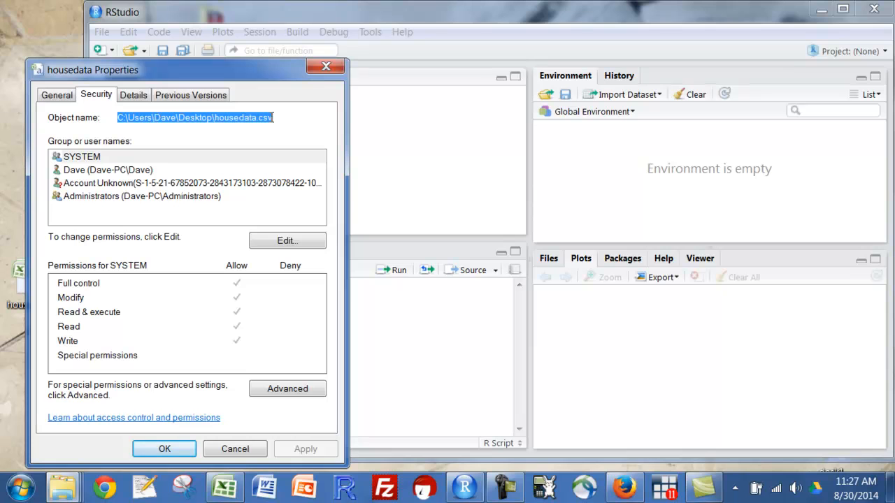
{"action": "mouse_move", "coordinate": [374, 99]}
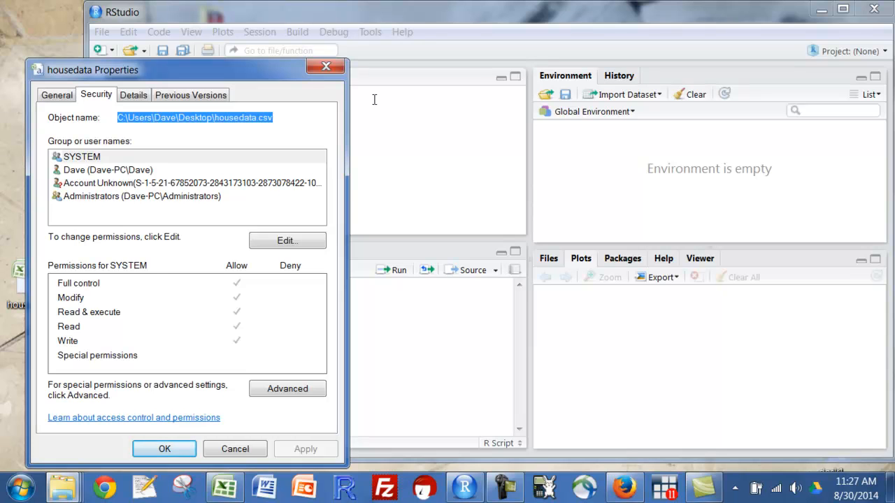
{"action": "mouse_move", "coordinate": [255, 378]}
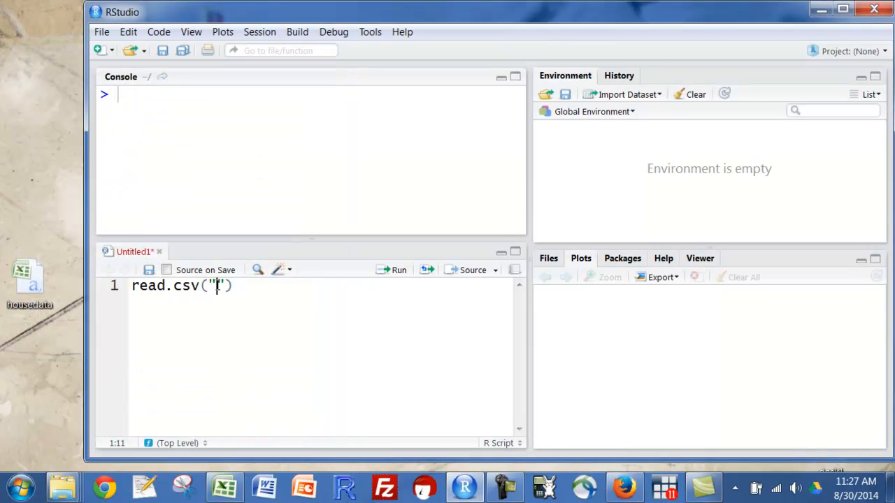
Step: Paste C:\Users\Dave\Desktop\housedata.csv into read.csv and switch backslashes to forward slashes
{"action": "type", "text": "C:\\Users\\Dave\\Desktop\\housedata.csv"}
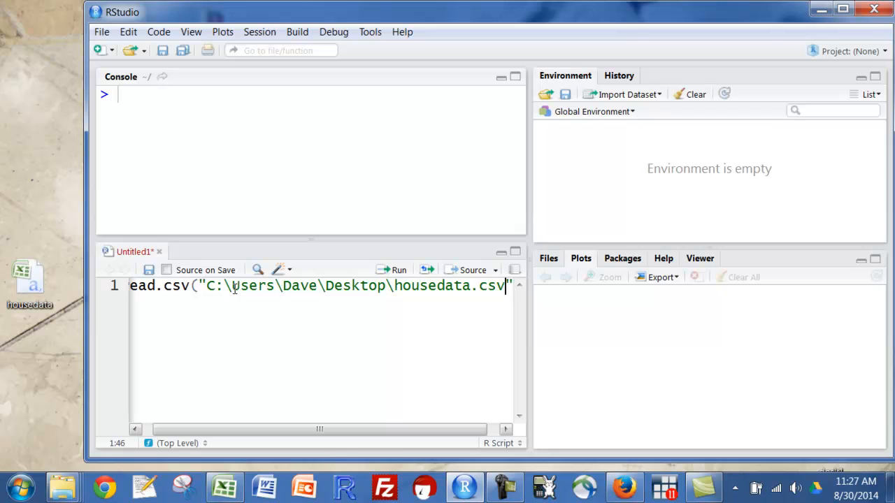
{"action": "left_click", "coordinate": [226, 287]}
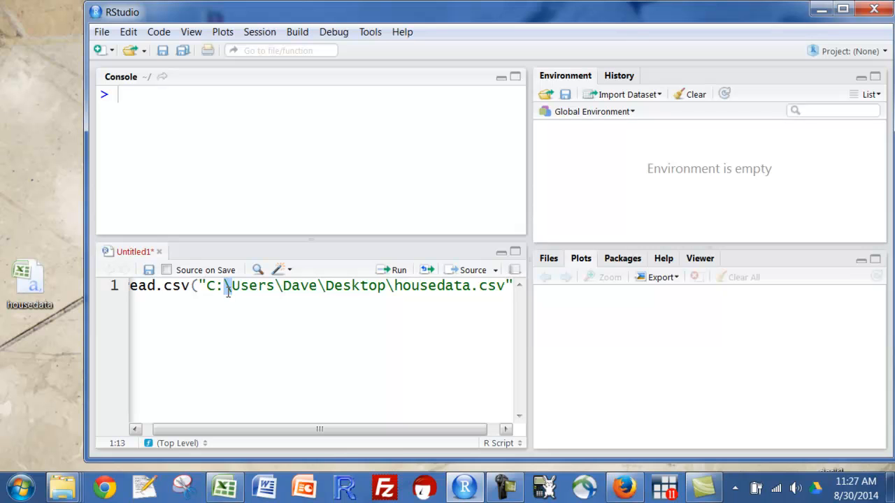
{"action": "type", "text": "/"}
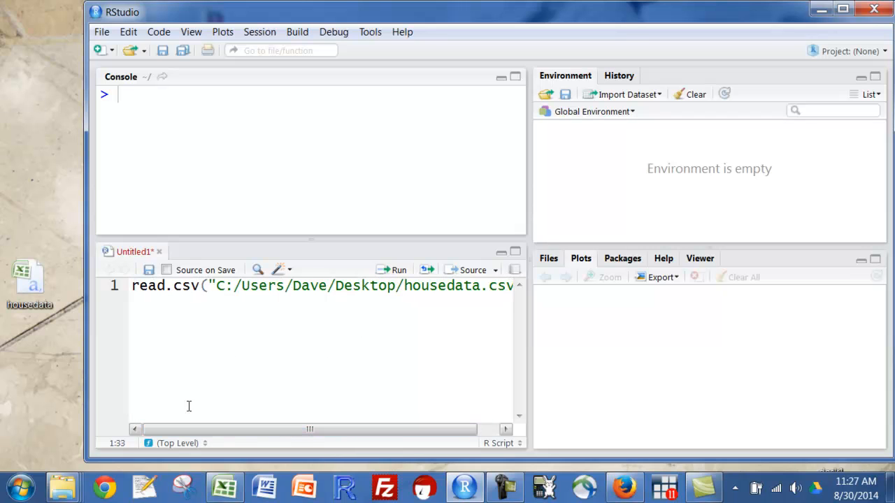
{"action": "mouse_move", "coordinate": [354, 304]}
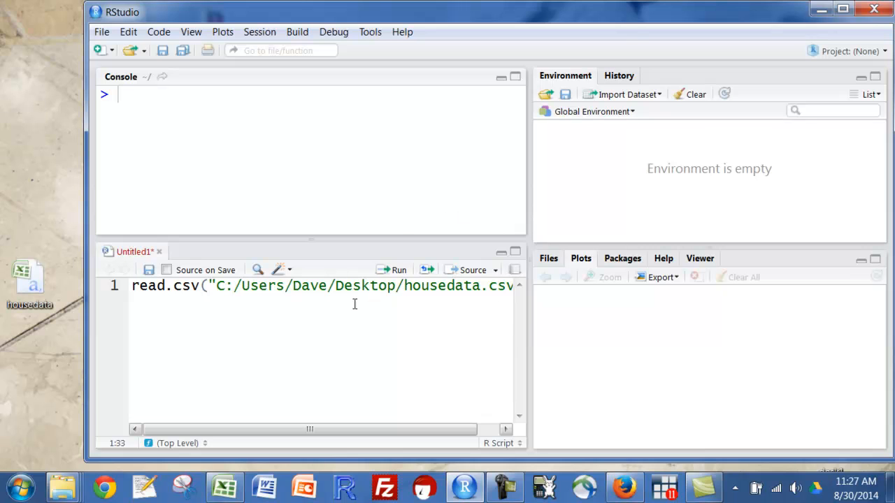
{"action": "mouse_move", "coordinate": [421, 280]}
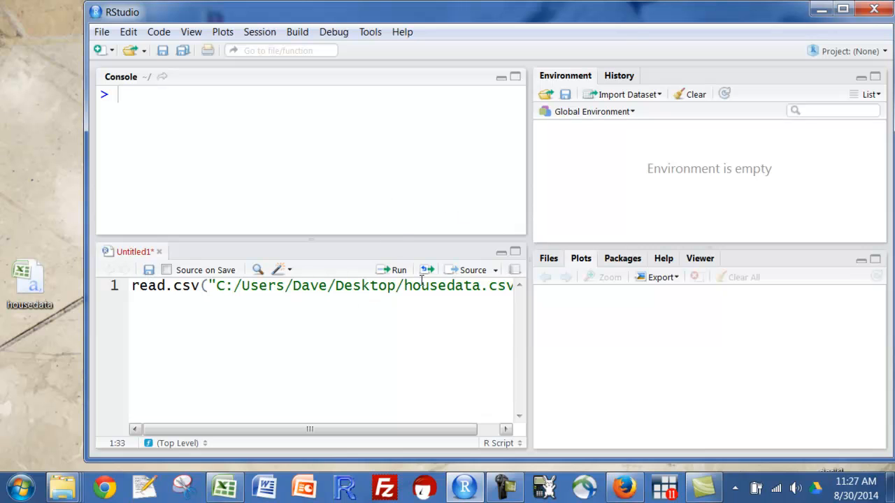
Step: Run read.csv, then assign its result to y and run again so y holds 81 obs. of 7 variables
{"action": "left_click", "coordinate": [394, 270]}
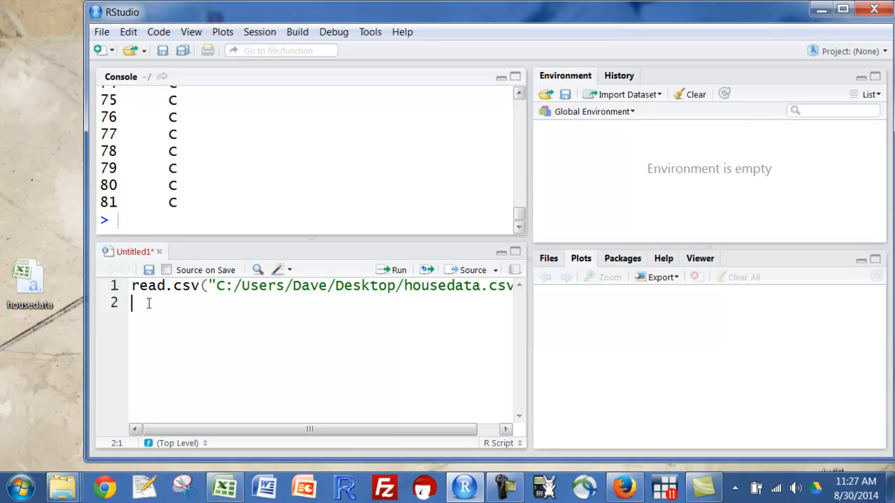
{"action": "left_click", "coordinate": [132, 285]}
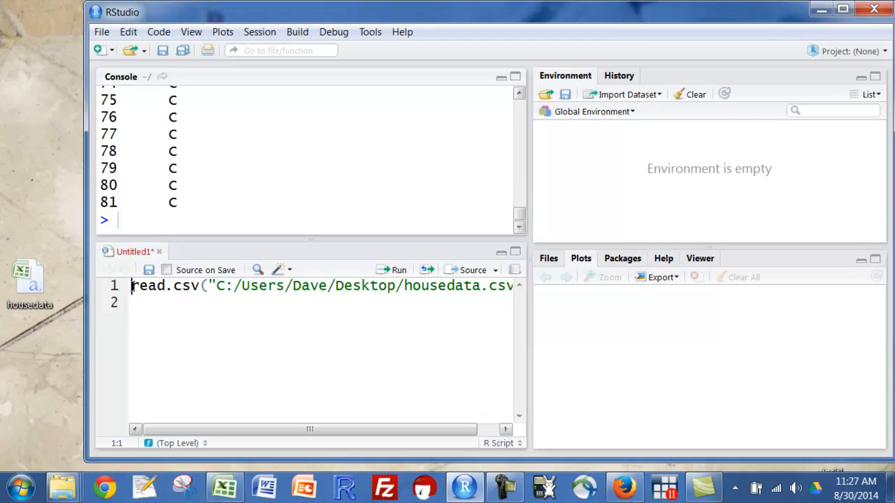
{"action": "type", "text": "y"}
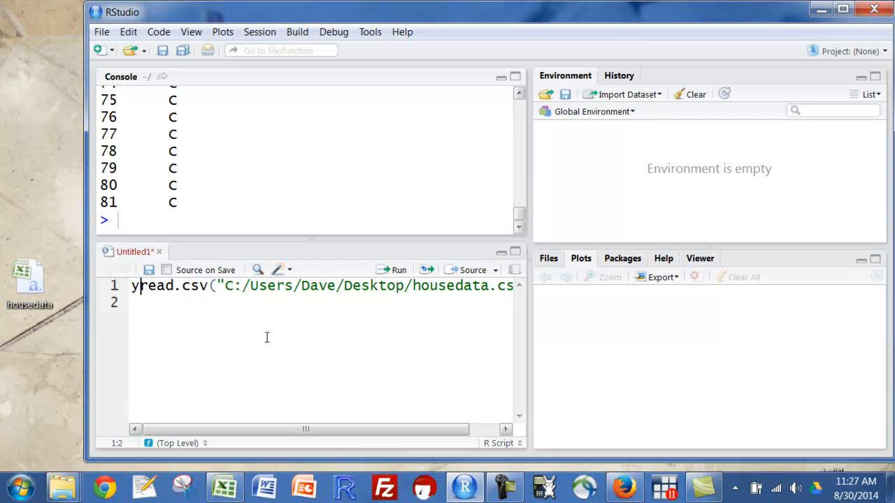
{"action": "type", "text": "="}
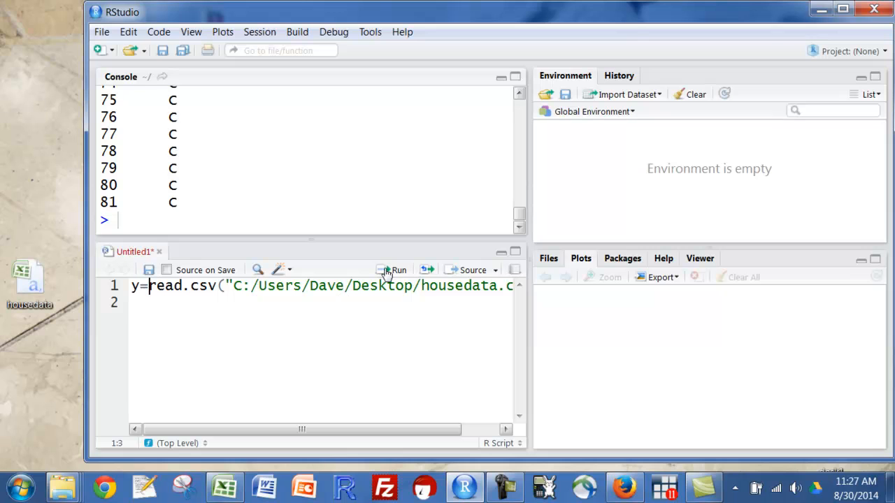
{"action": "left_click", "coordinate": [398, 270]}
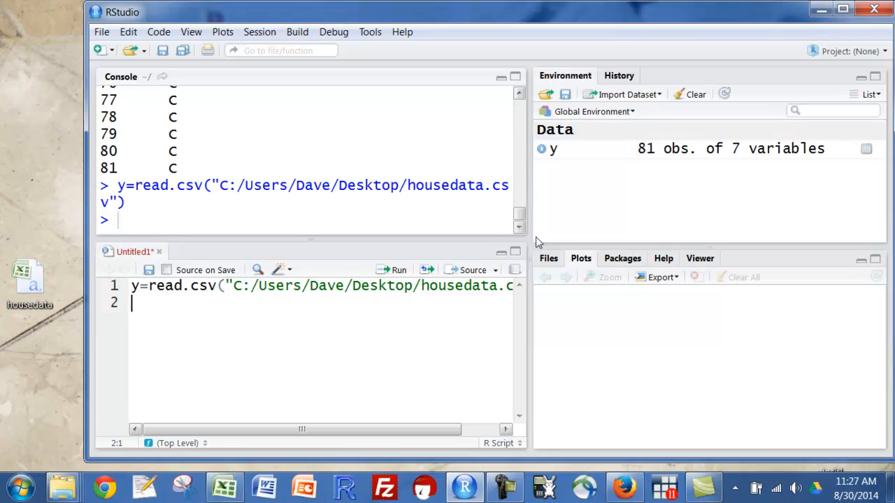
{"action": "mouse_move", "coordinate": [647, 157]}
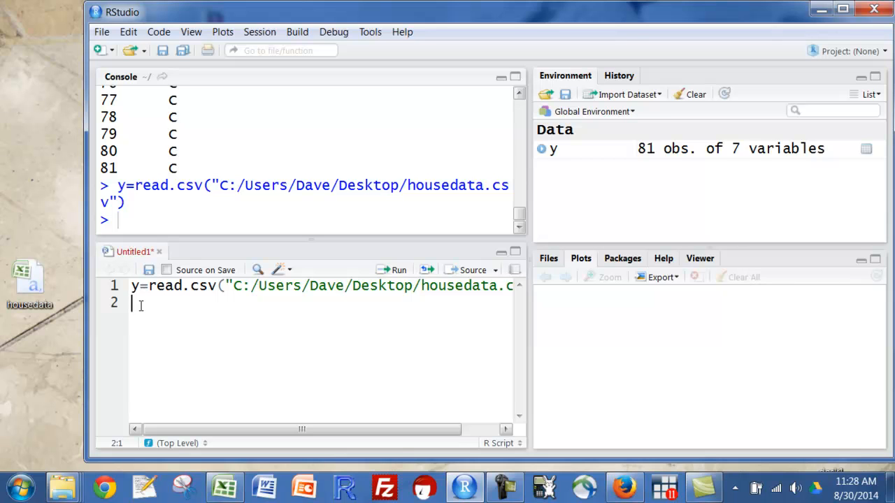
Step: Write attach(y) on line 2 and run it to attach y's columns
{"action": "type", "text": "attac"}
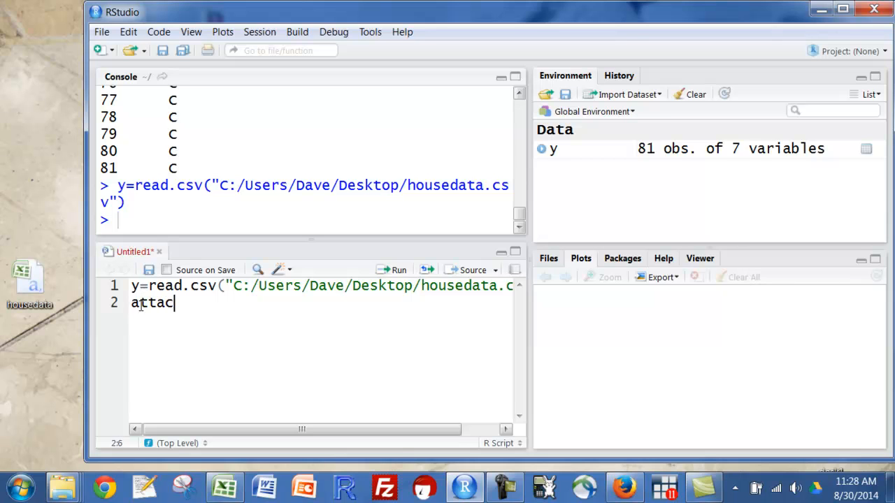
{"action": "type", "text": "h(y)"}
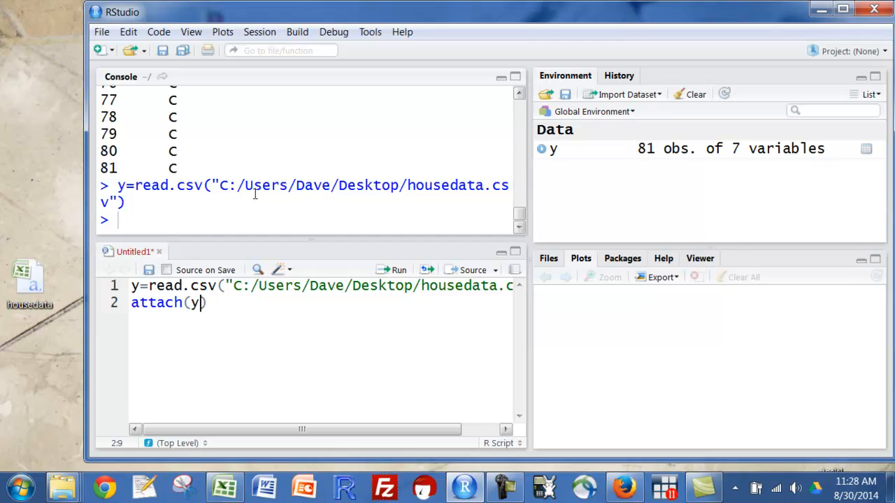
{"action": "mouse_move", "coordinate": [399, 270]}
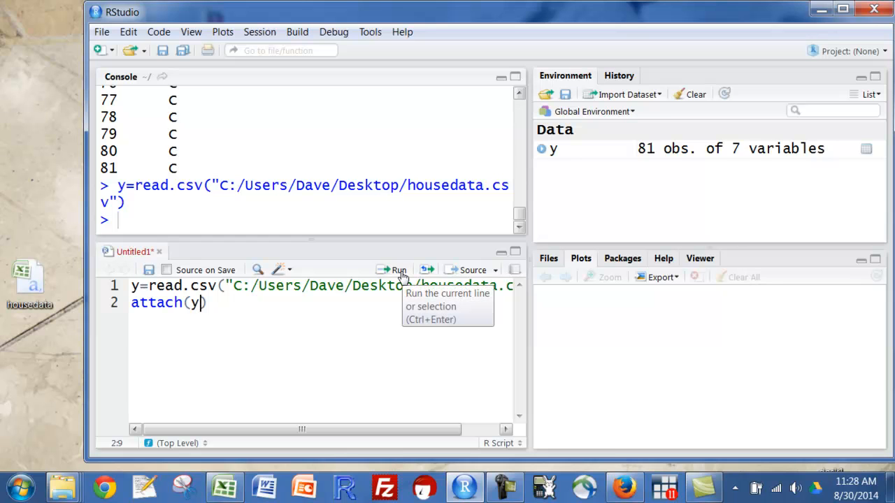
{"action": "left_click", "coordinate": [397, 270]}
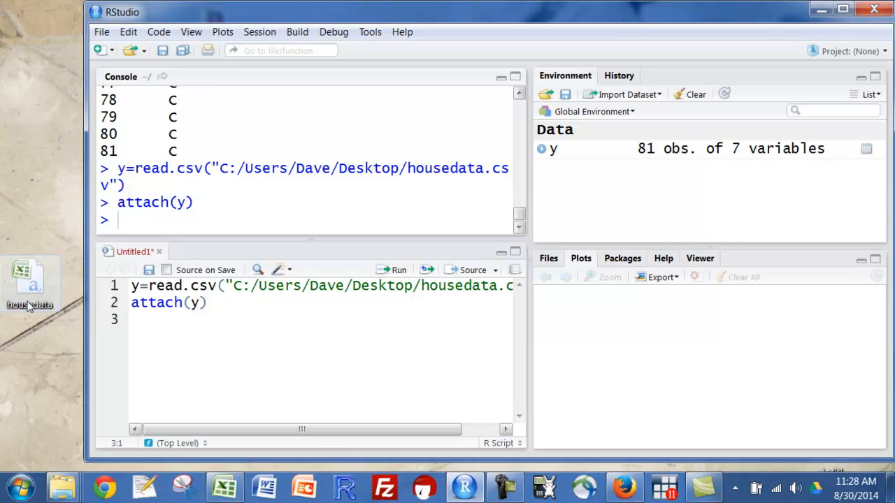
{"action": "right_click", "coordinate": [30, 280]}
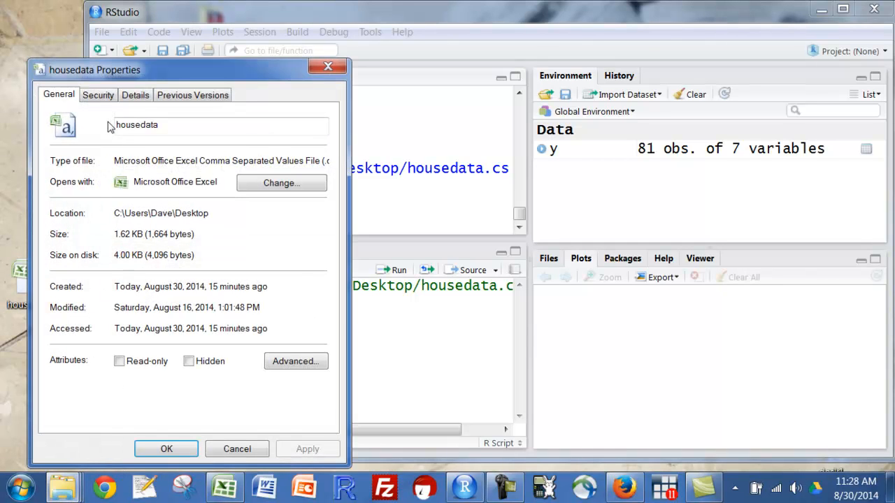
{"action": "left_click", "coordinate": [98, 94]}
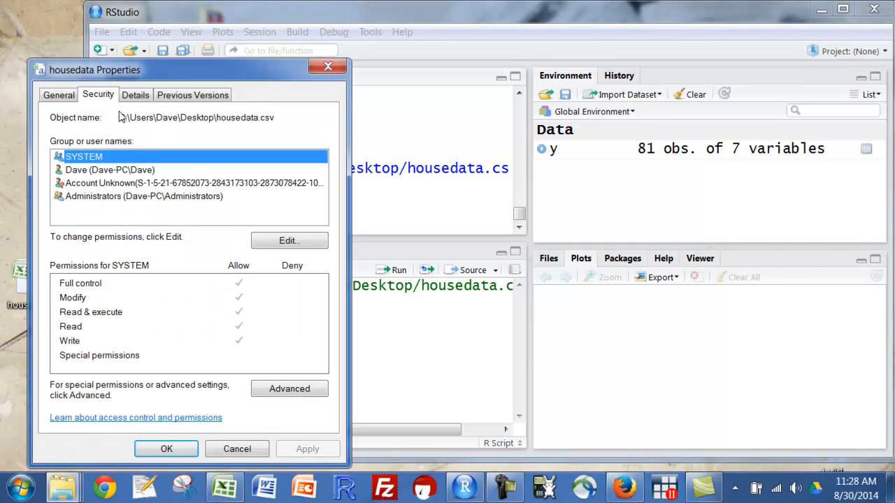
{"action": "mouse_move", "coordinate": [326, 67]}
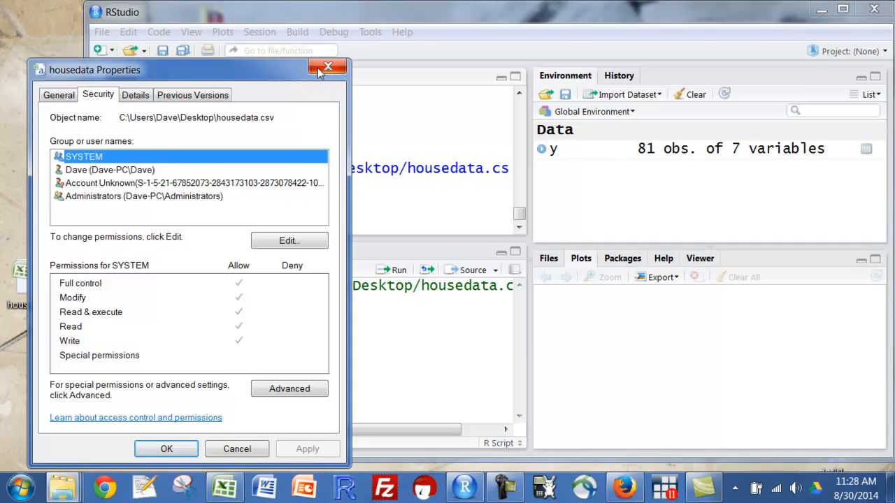
{"action": "left_click", "coordinate": [326, 69]}
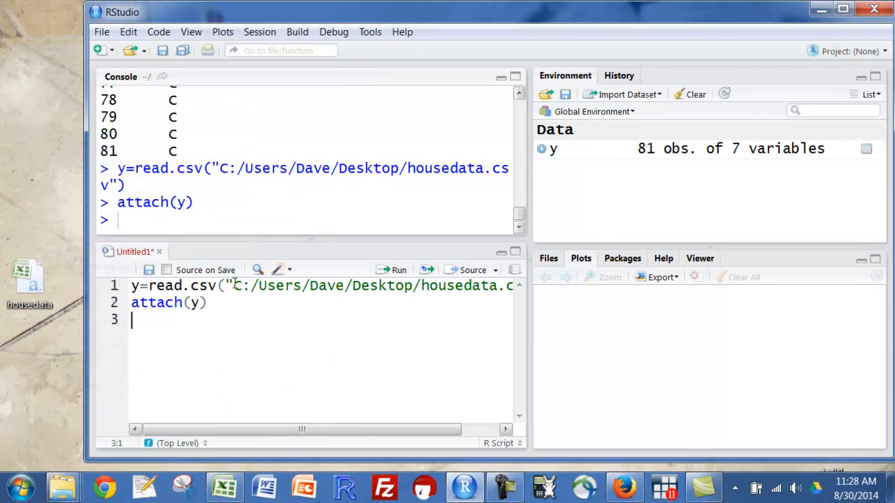